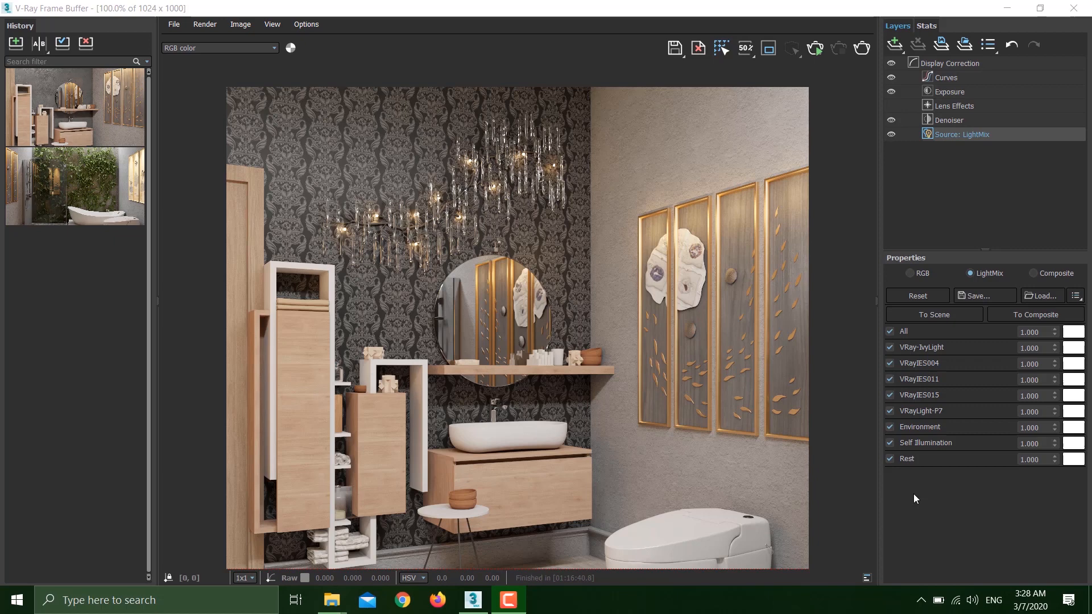
mouse_move(928, 494)
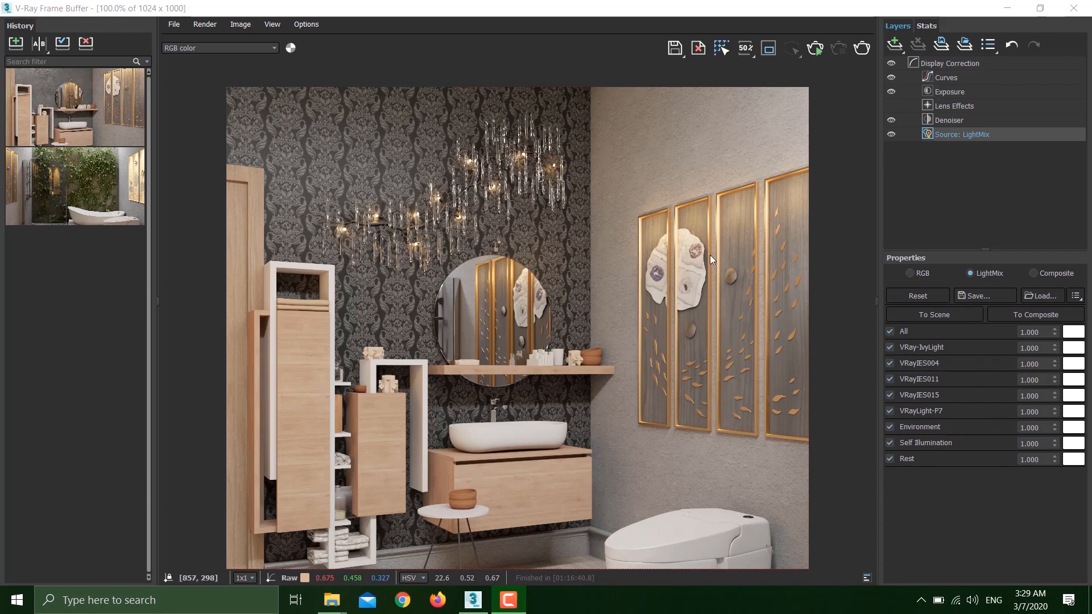
mouse_move(611, 253)
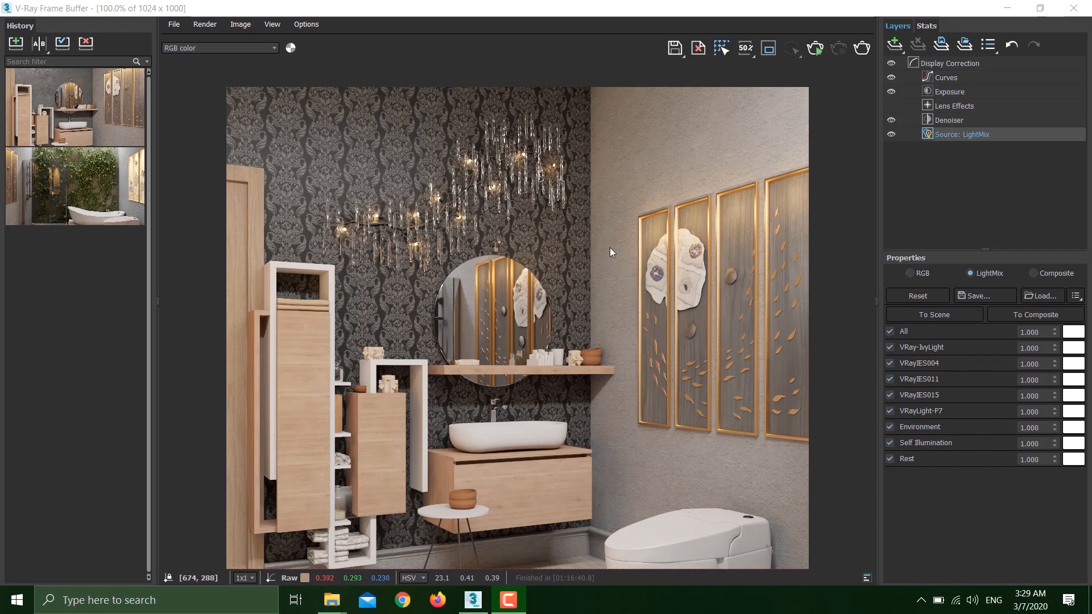
mouse_move(522, 215)
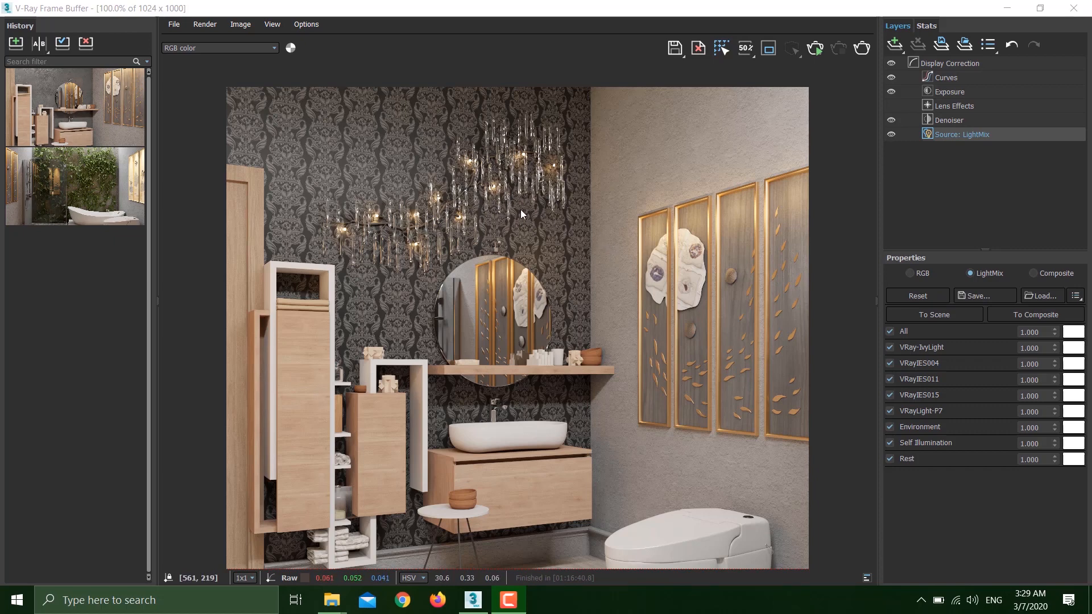
mouse_move(607, 246)
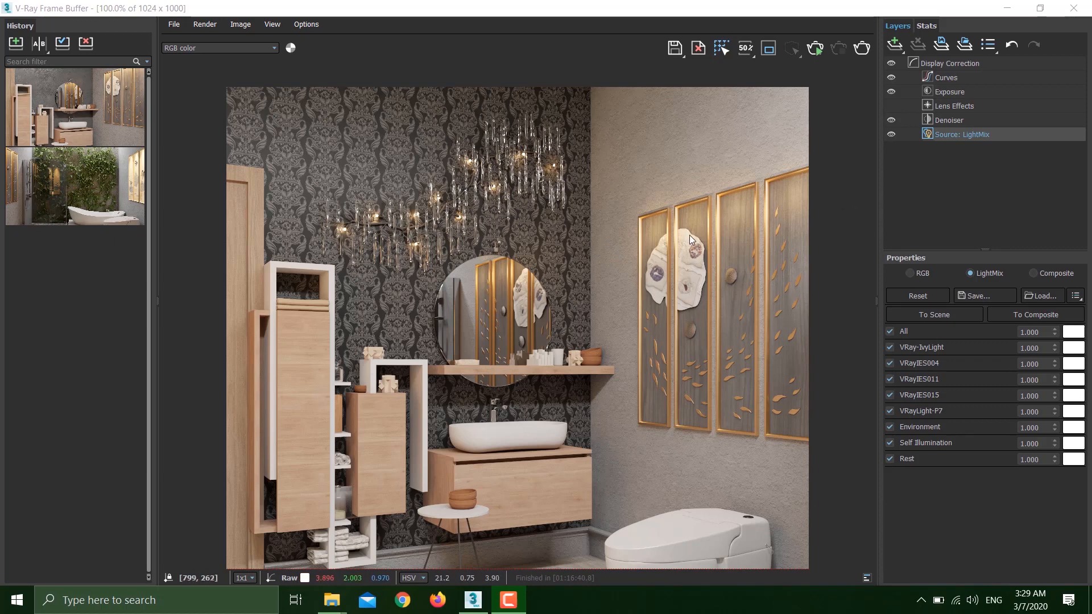
mouse_move(558, 263)
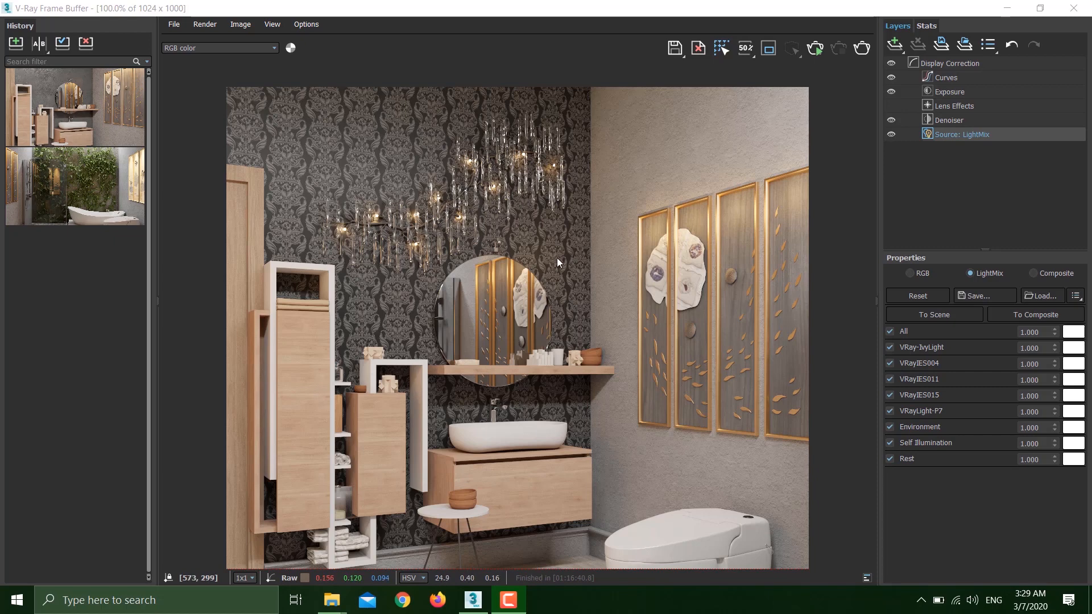
mouse_move(685, 249)
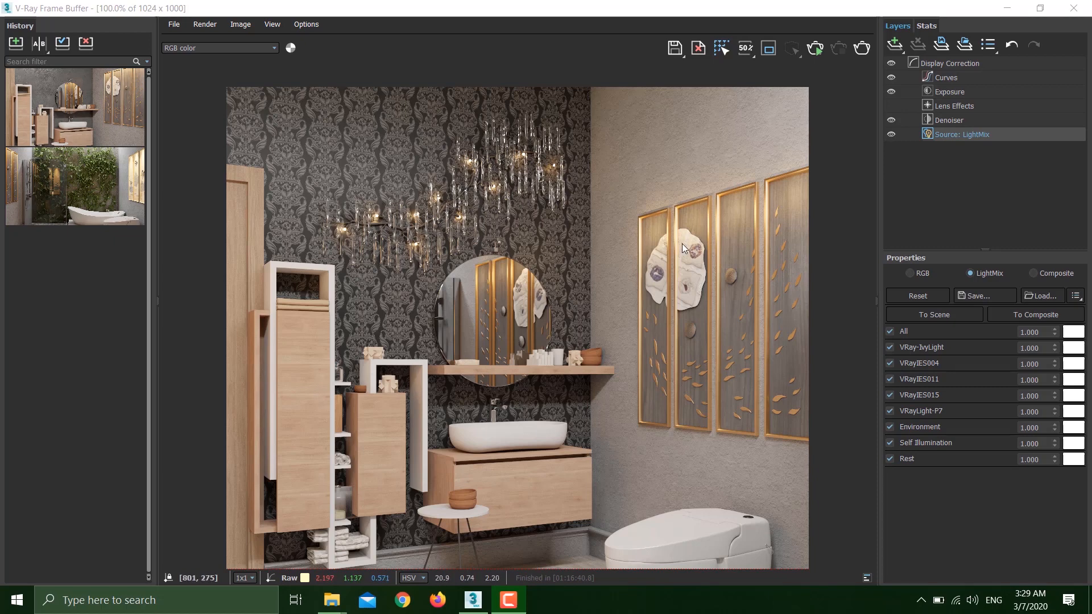
mouse_move(675, 255)
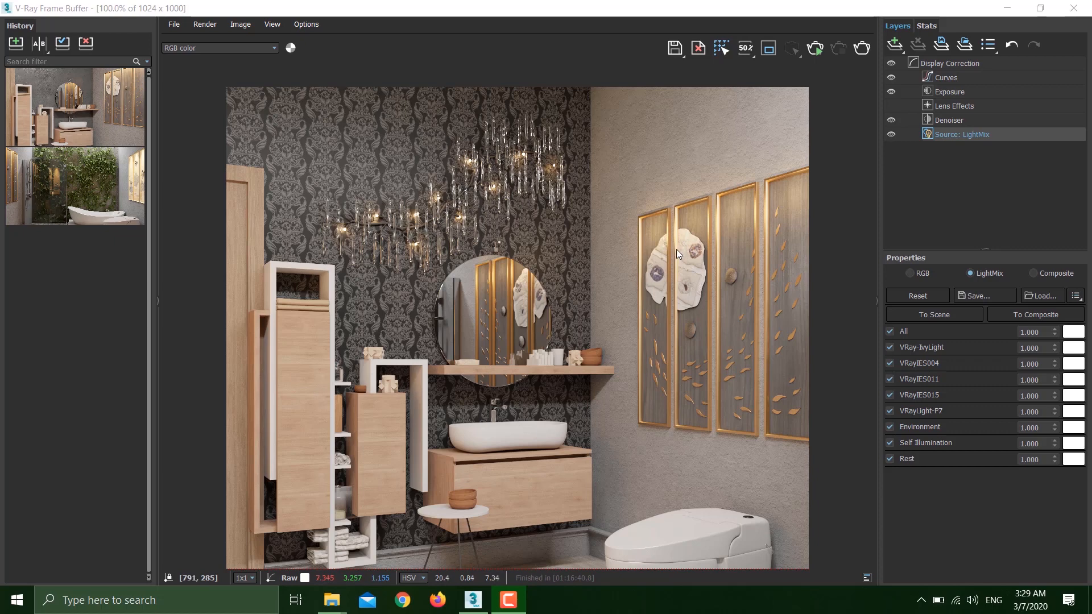
mouse_move(437, 329)
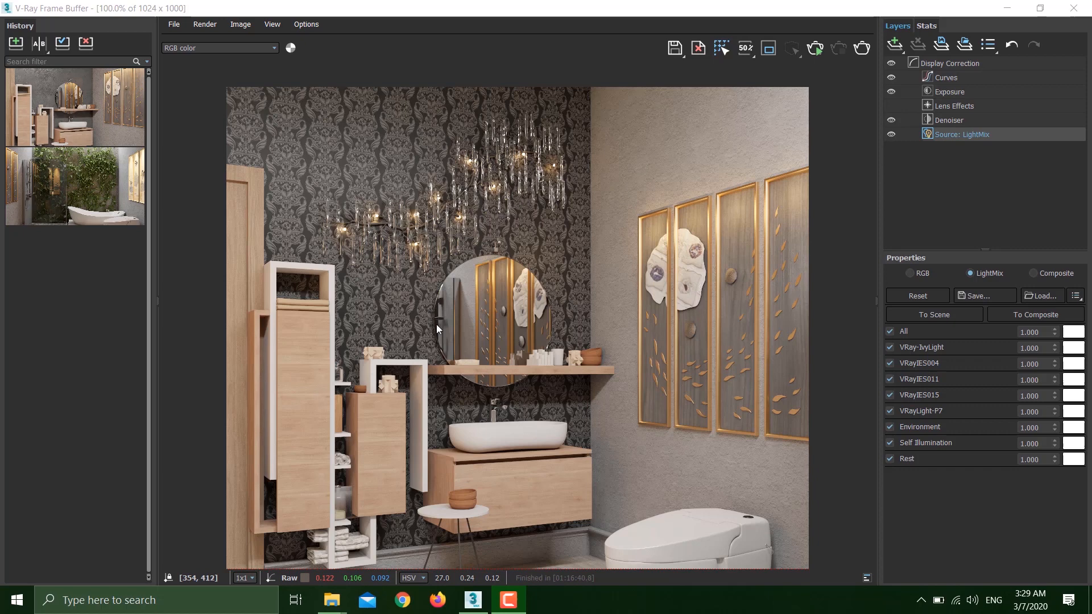
mouse_move(930, 269)
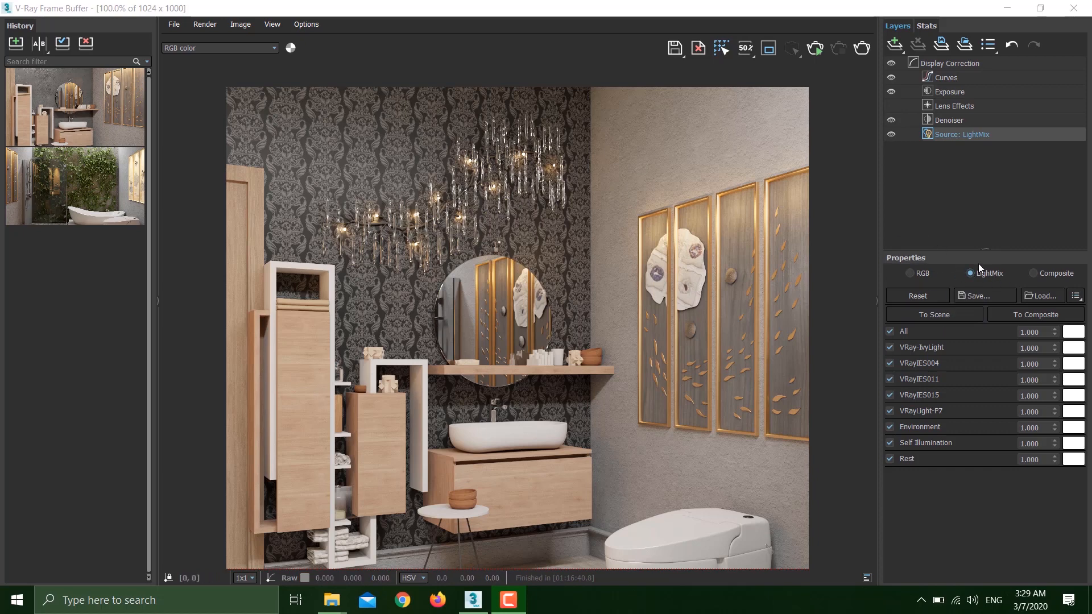
mouse_move(426, 244)
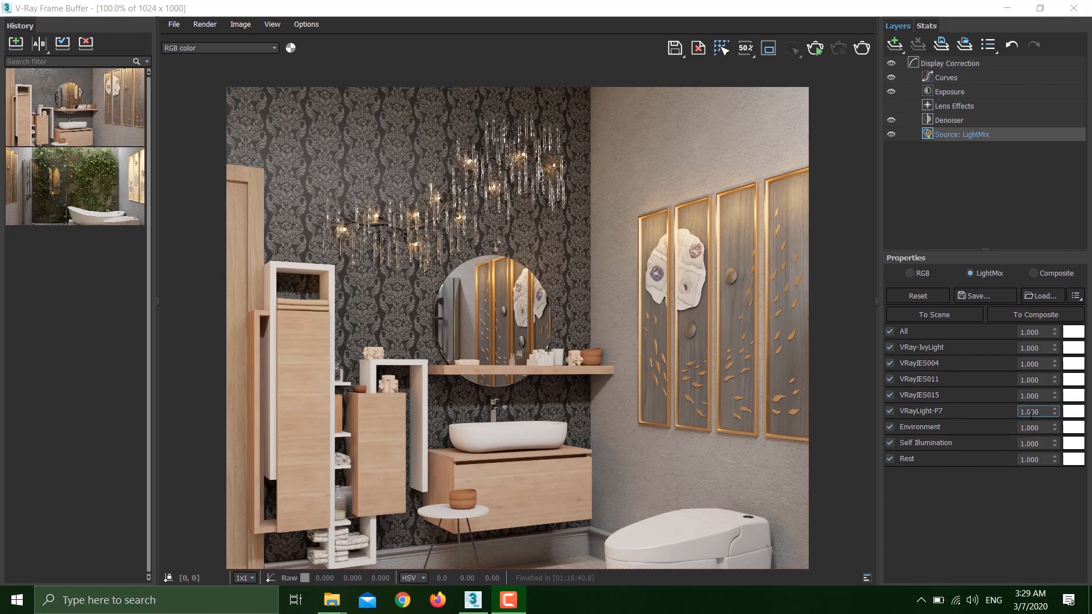
- Preview a tint on VRayLight-P7 and raise its intensity to 20.000
left_click(1075, 411)
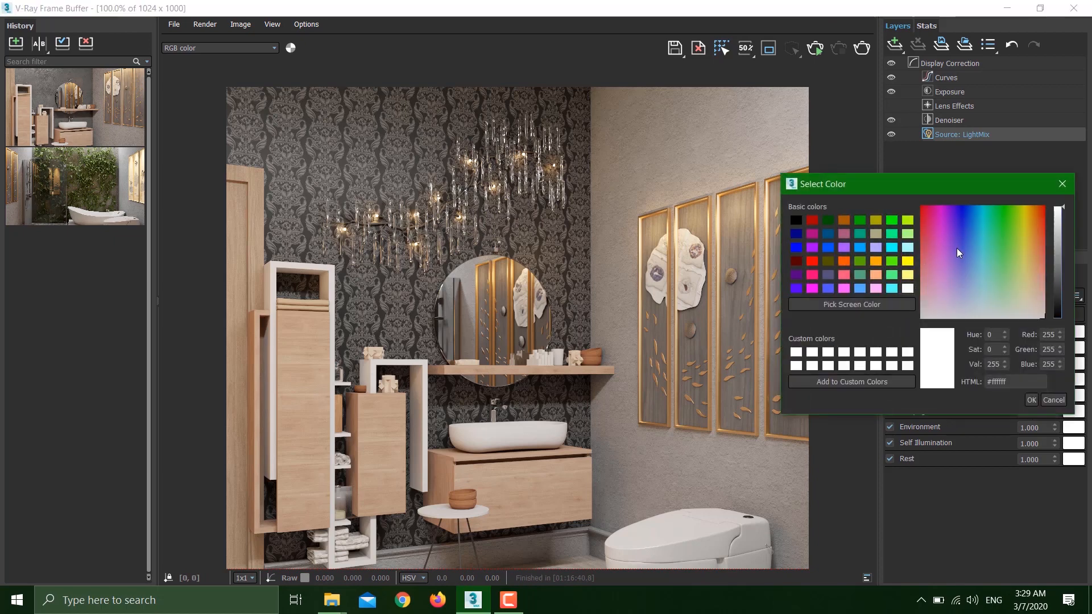
left_click(972, 276)
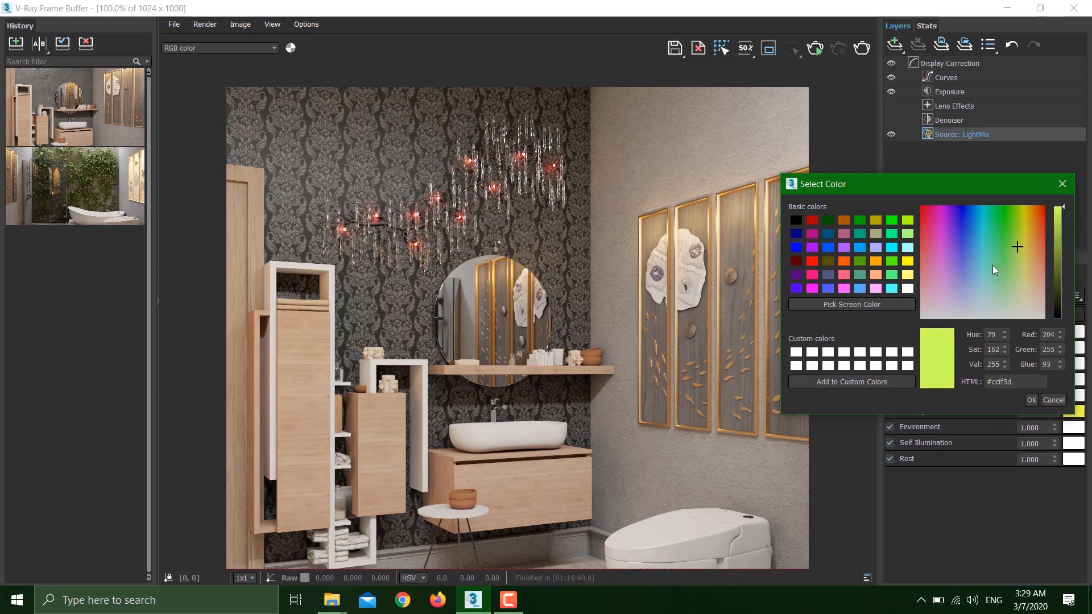
left_click(970, 280)
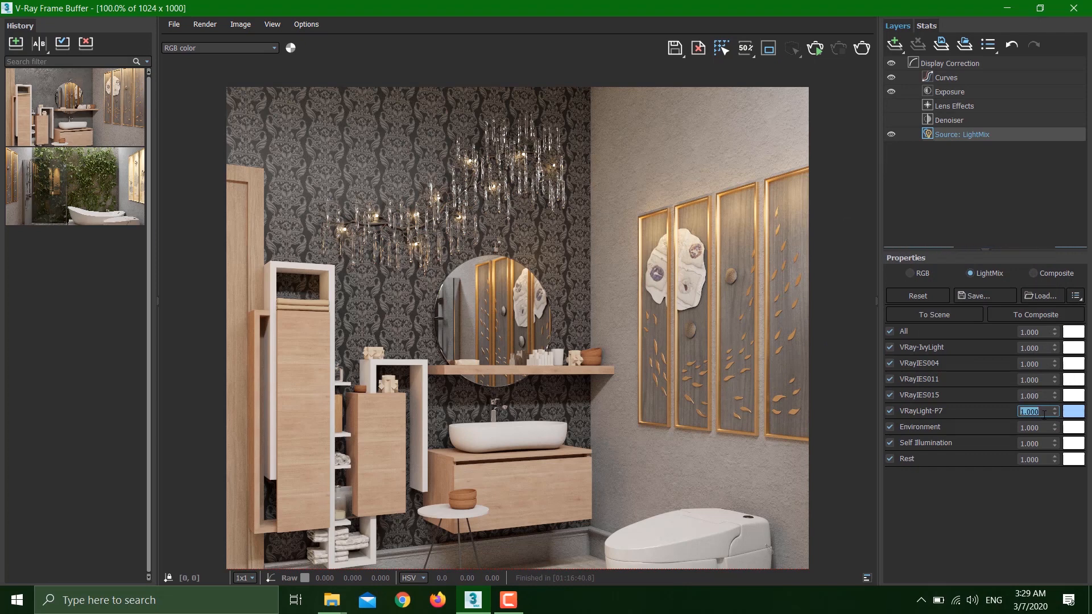
type("20.000")
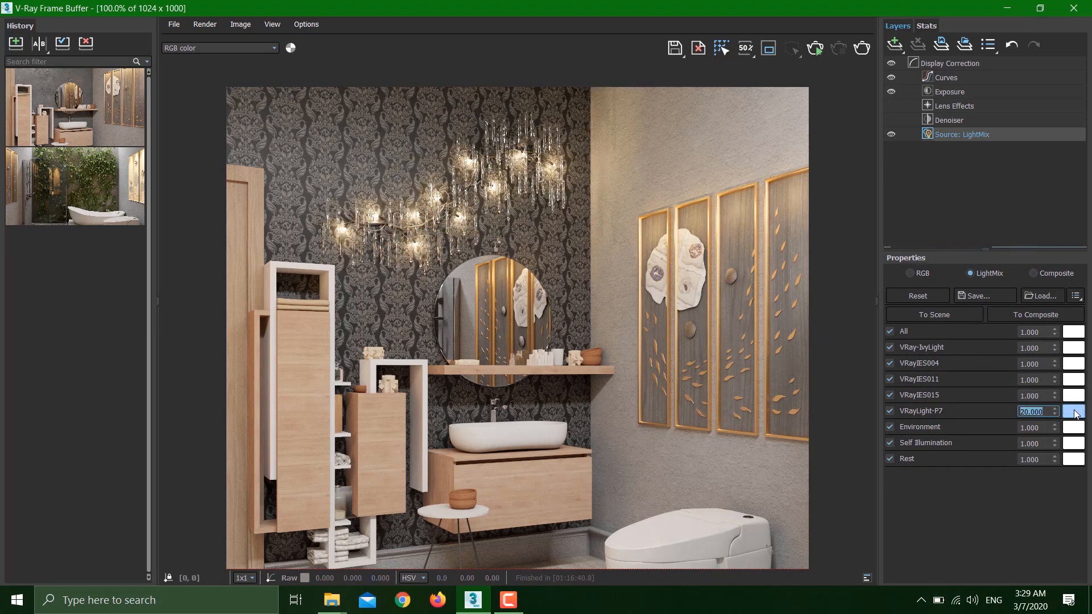
- Try pink and near-white colours for VRayLight-P7, then cancel to keep the pale blue
left_click(1075, 411)
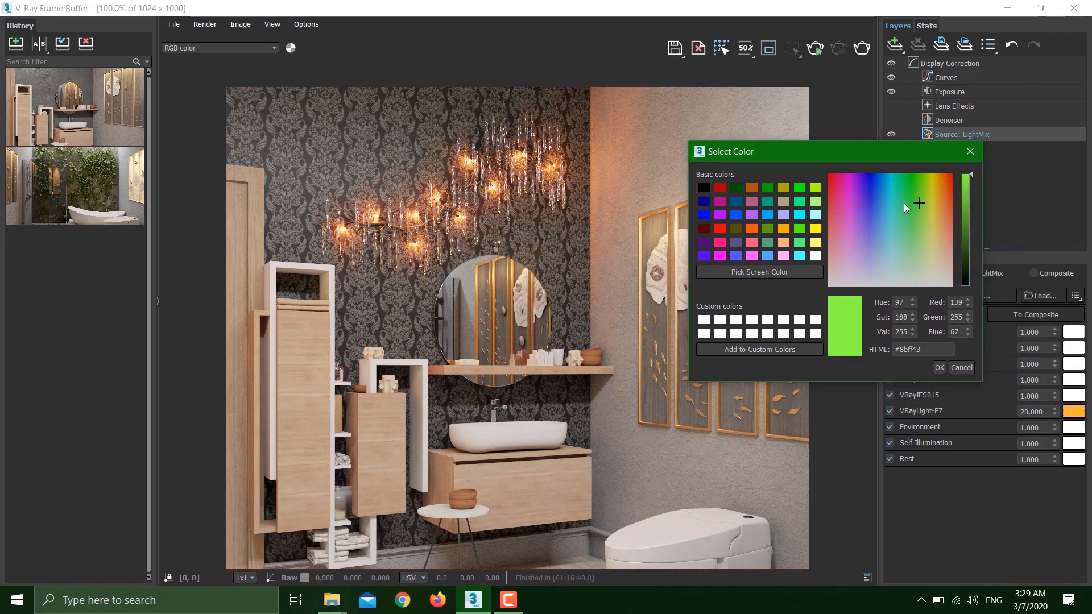
left_click(839, 188)
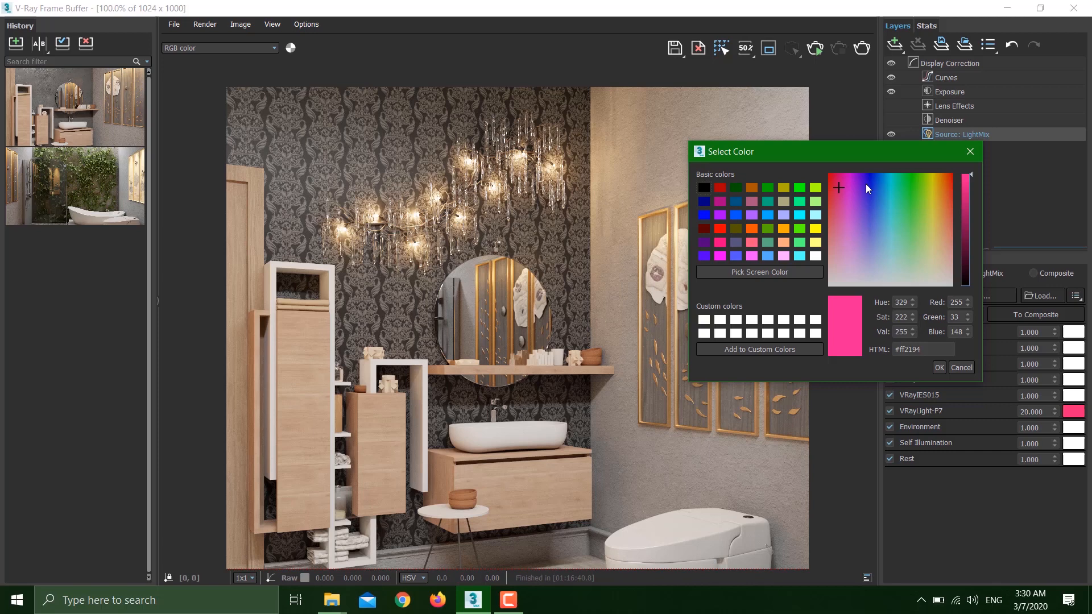
left_click(851, 180)
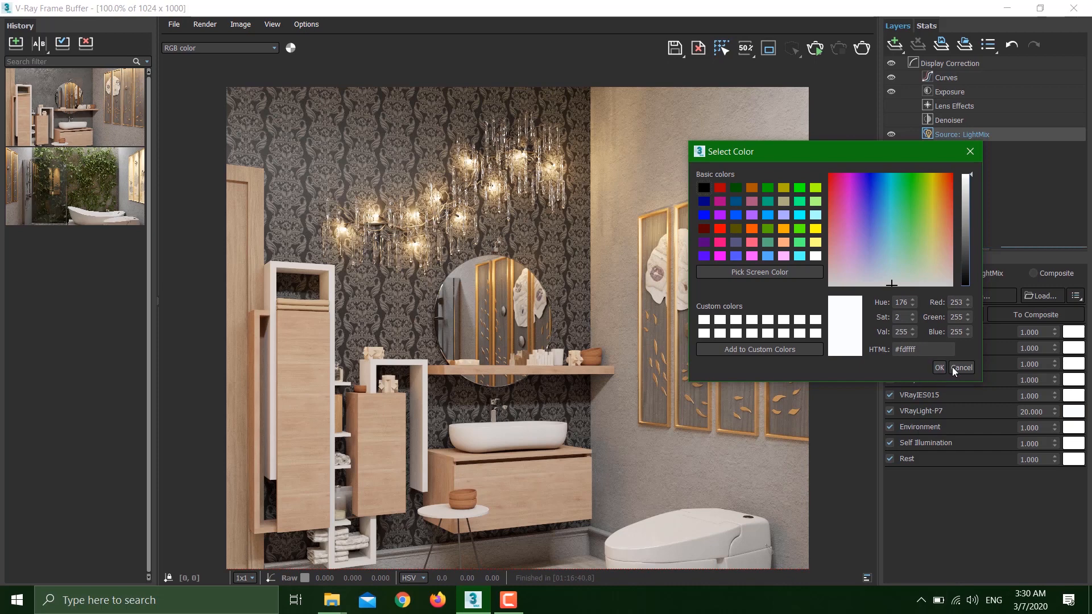
left_click(961, 367)
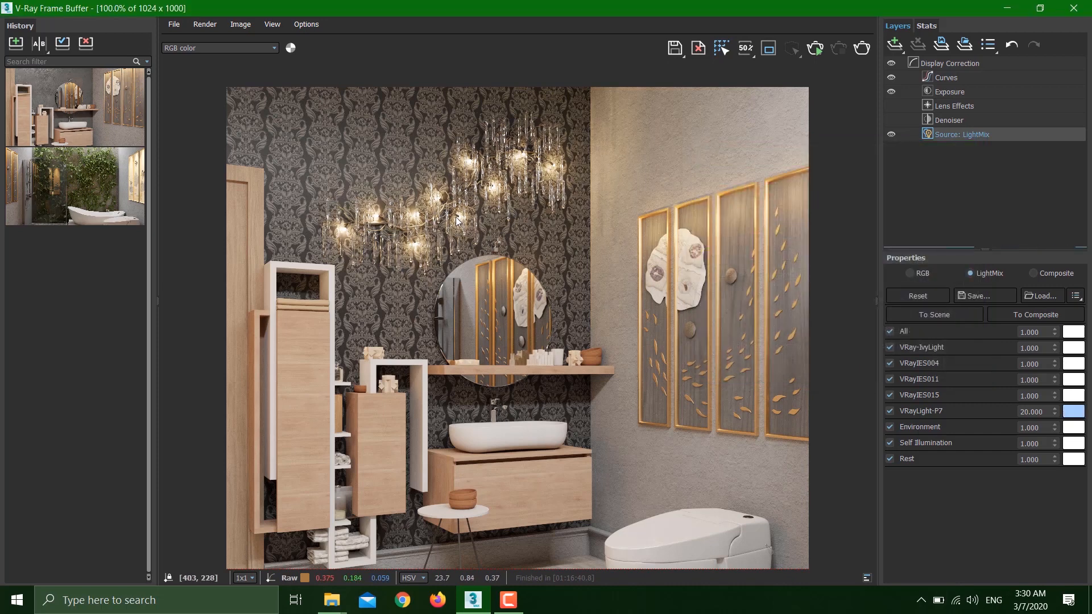
mouse_move(702, 259)
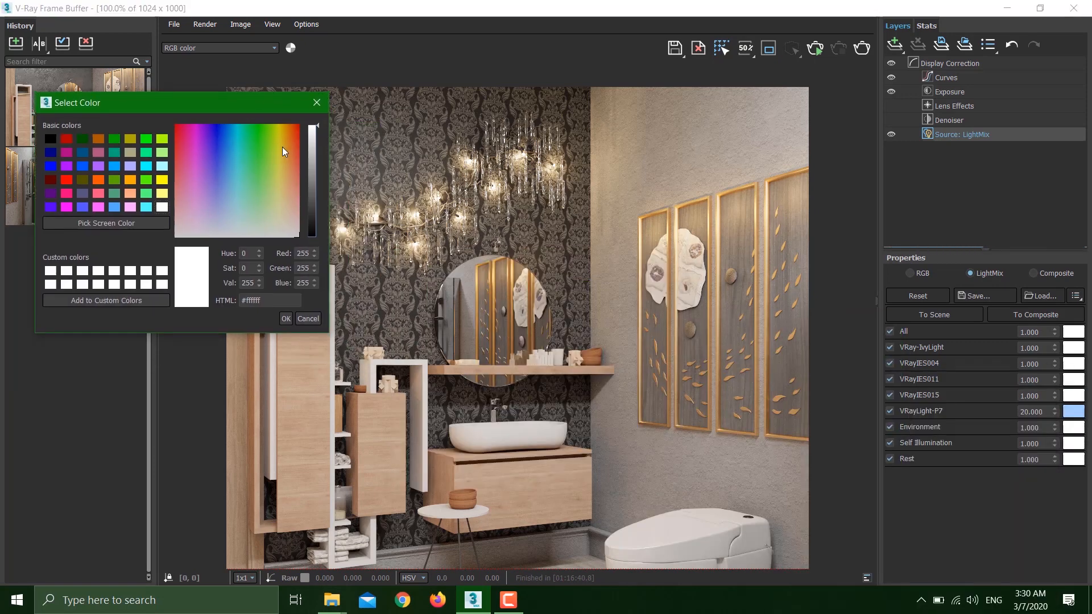
- Make the VRayIES011 light red at intensity 10, then return to the 3ds Max scene
left_click(311, 135)
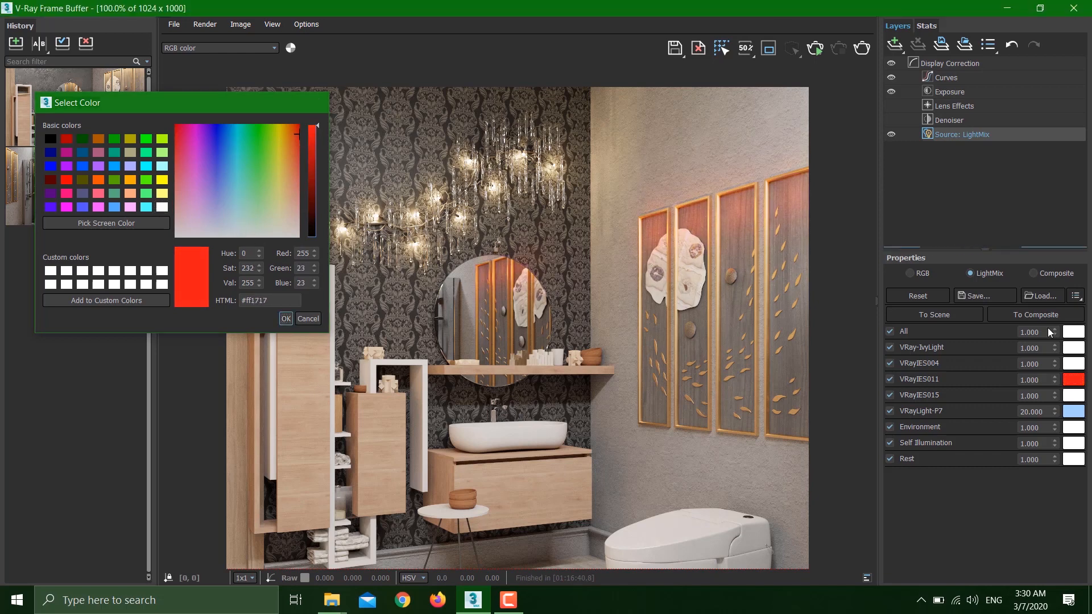
left_click(286, 318)
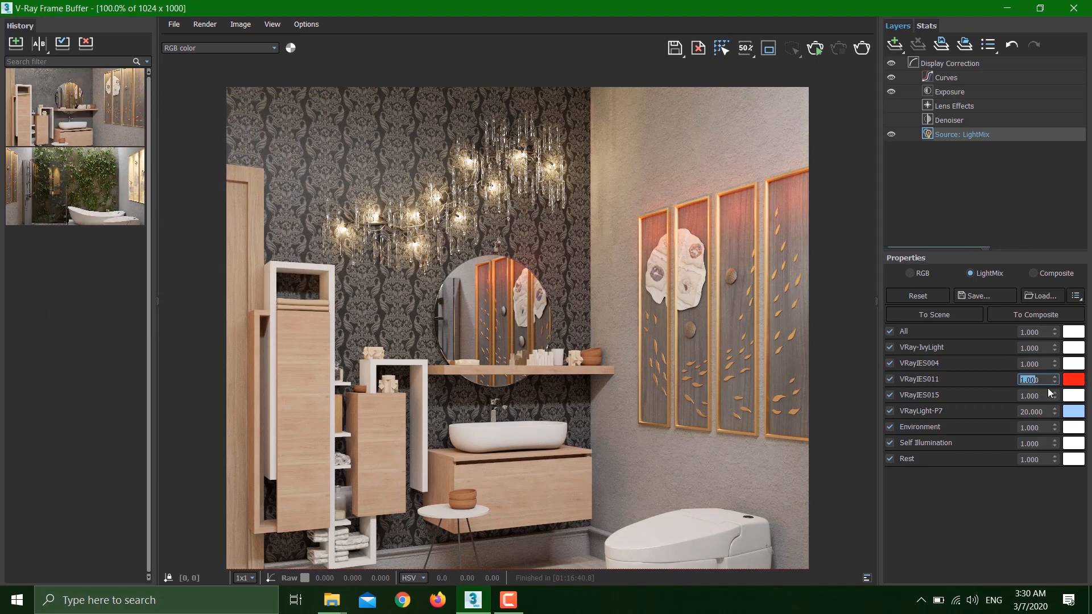
type("10")
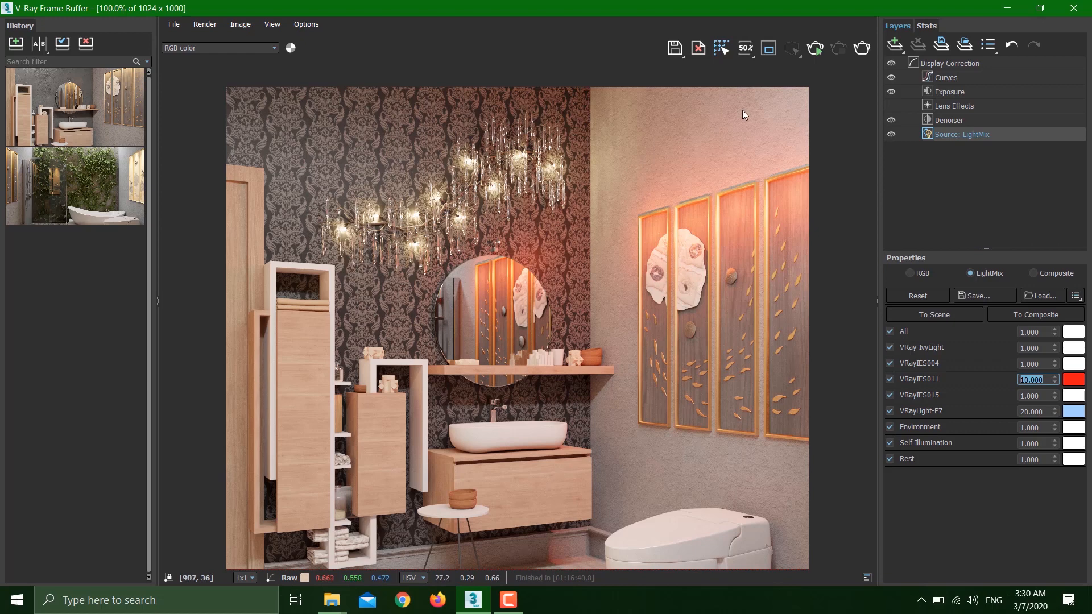
mouse_move(544, 260)
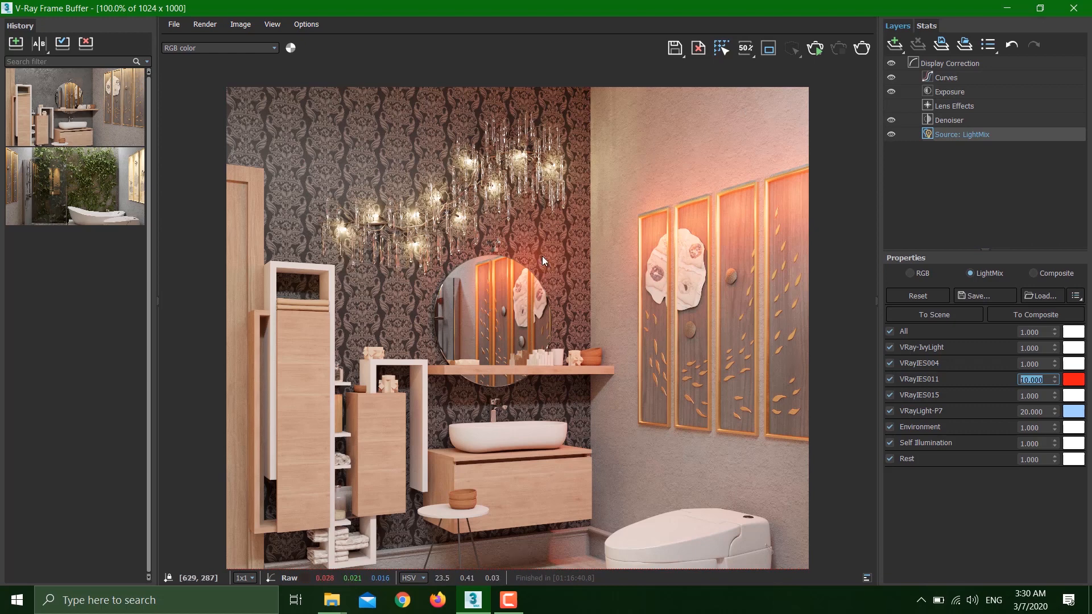
mouse_move(582, 364)
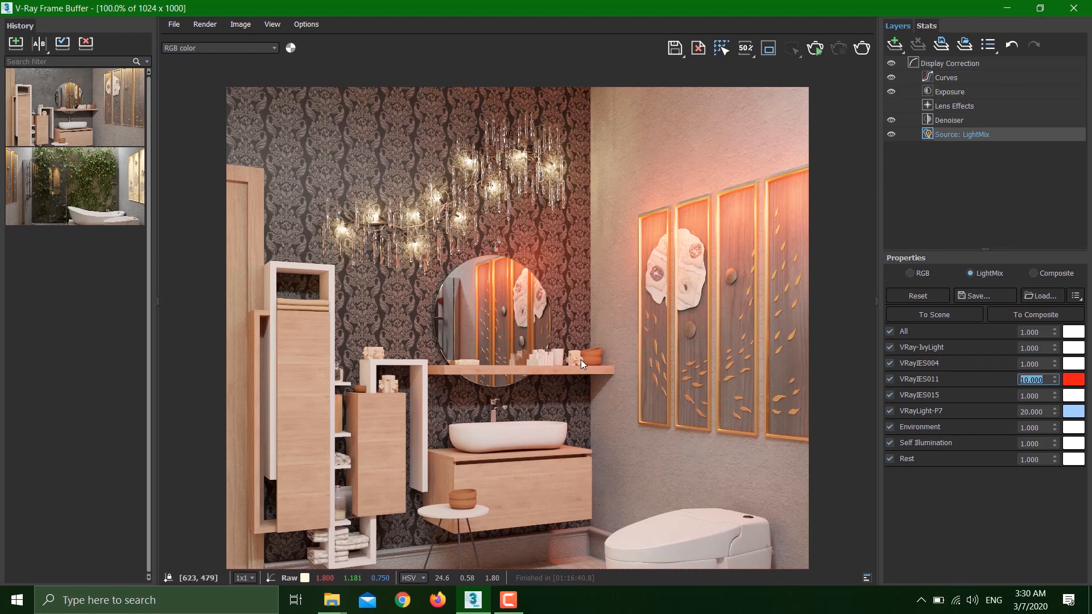
mouse_move(581, 386)
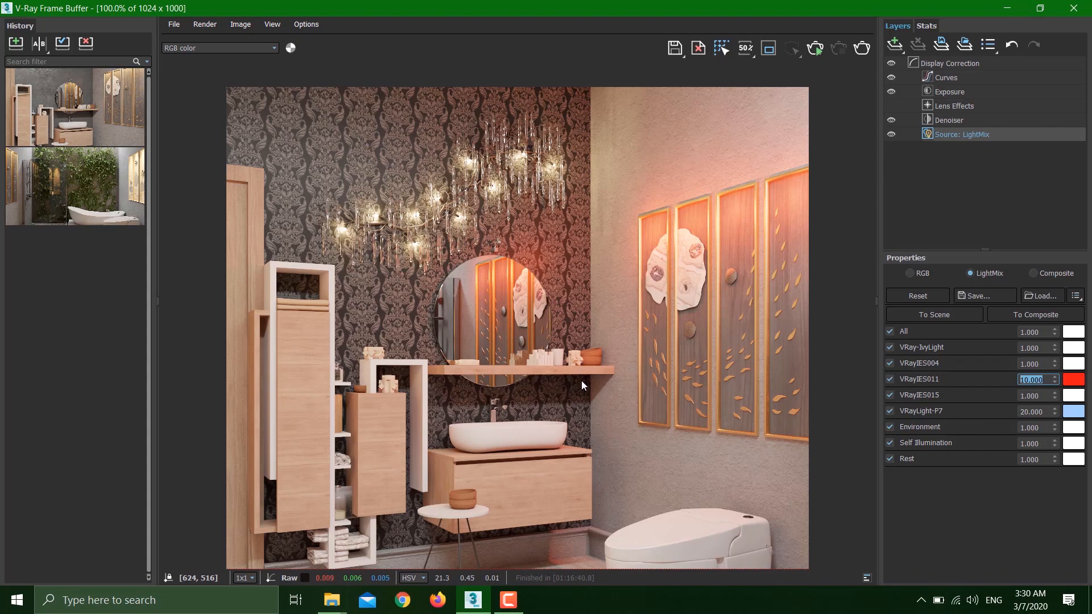
left_click(508, 600)
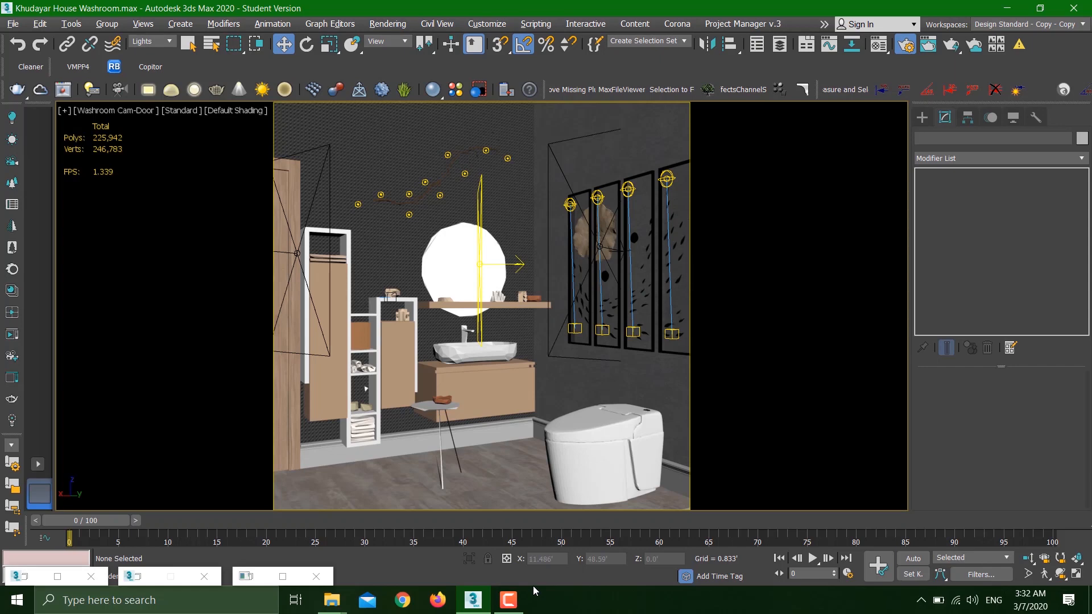
mouse_move(533, 537)
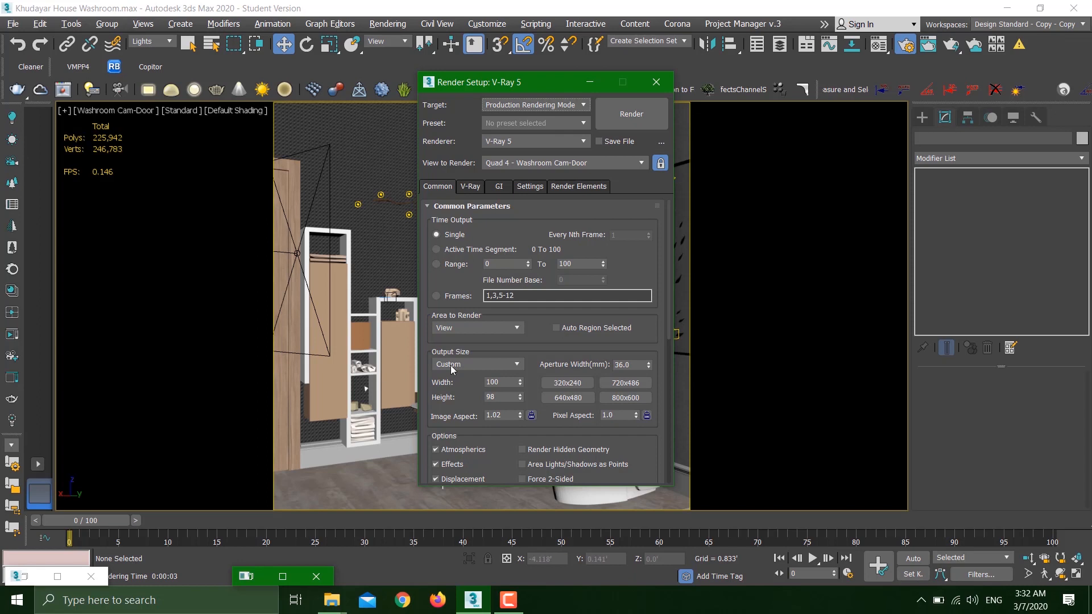
- Add a VRayLightMix element under Render Elements and start a new render
left_click(578, 186)
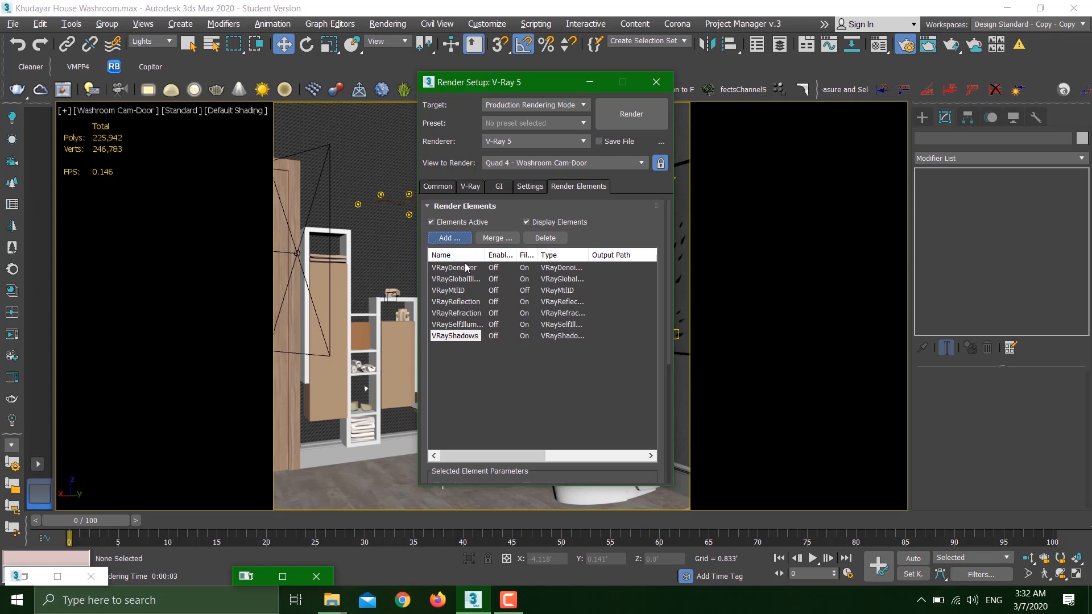
left_click(450, 238)
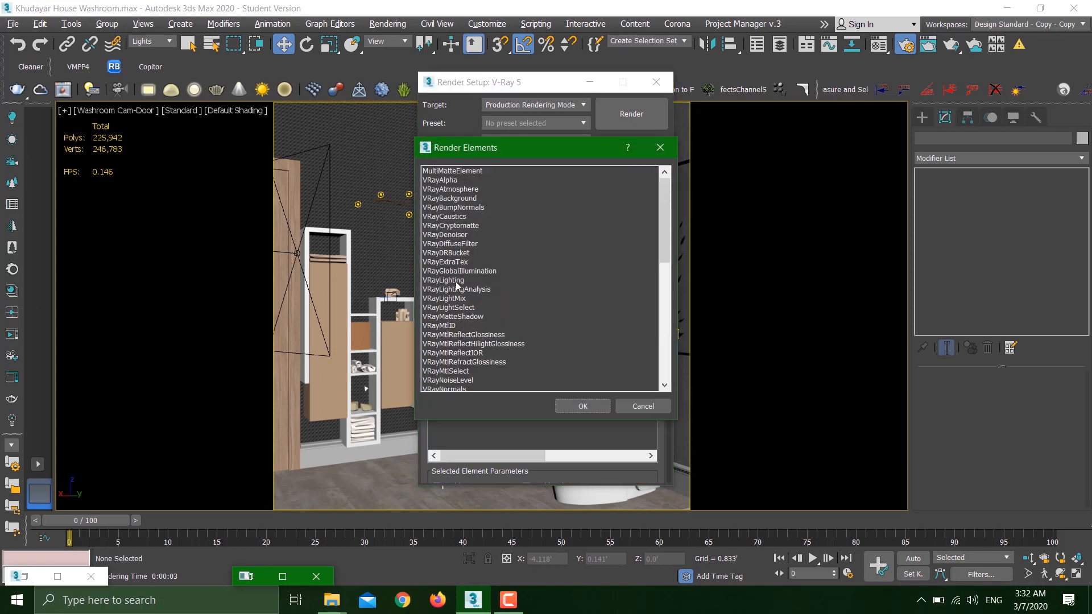
left_click(443, 298)
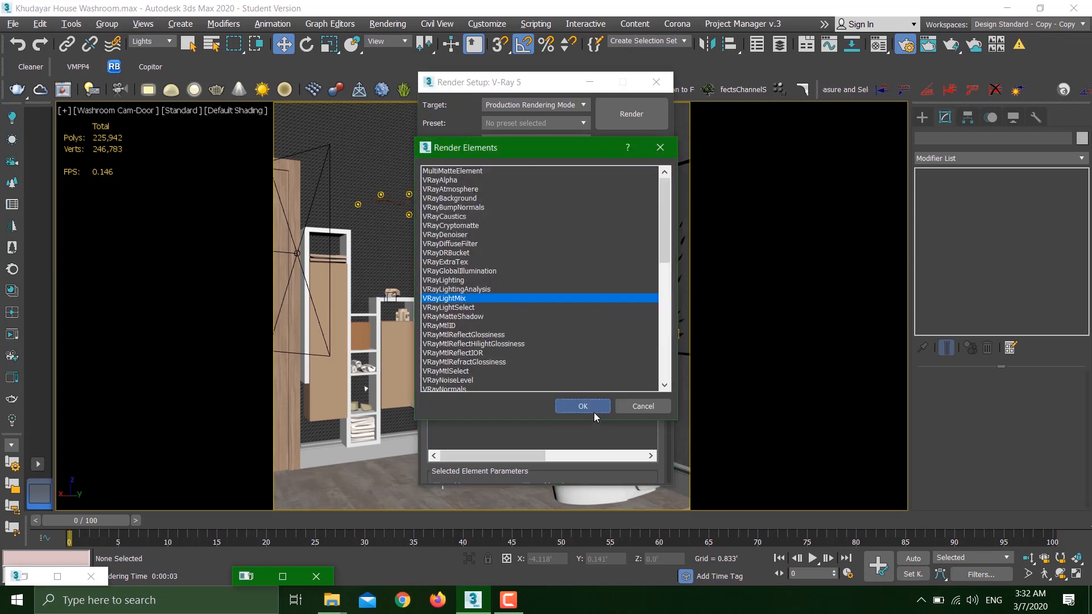
left_click(583, 406)
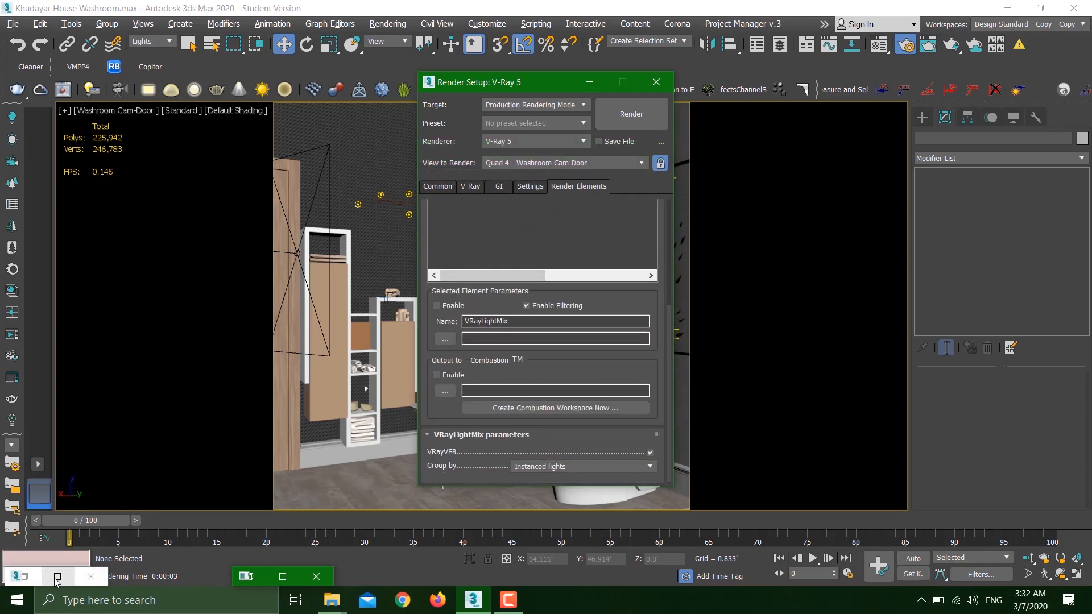
left_click(630, 114)
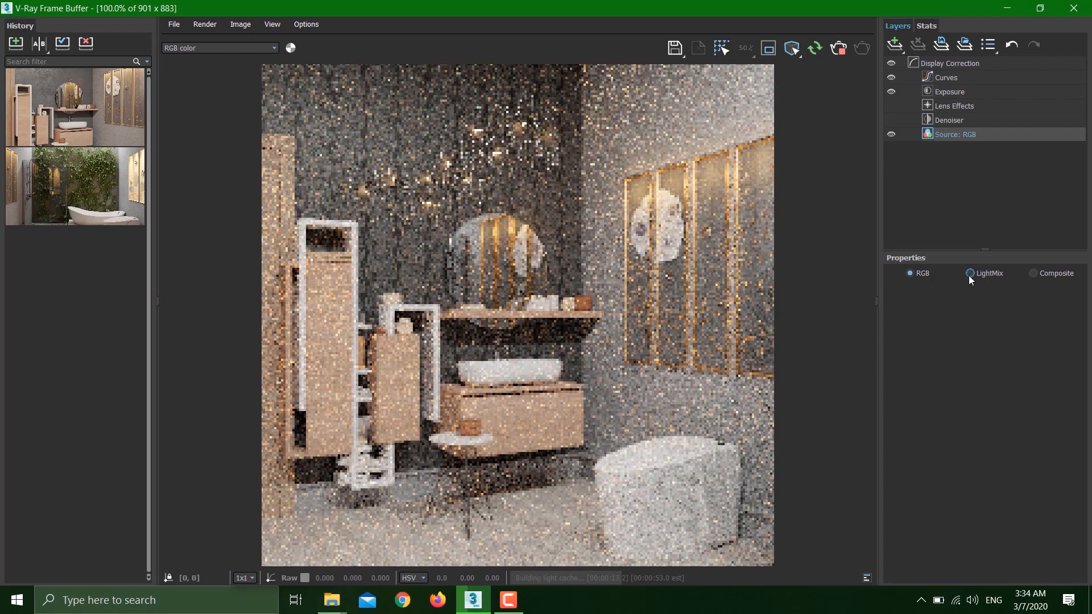
- Switch the VFB Source layer to LightMix, which reports the element needs a re-render
left_click(970, 273)
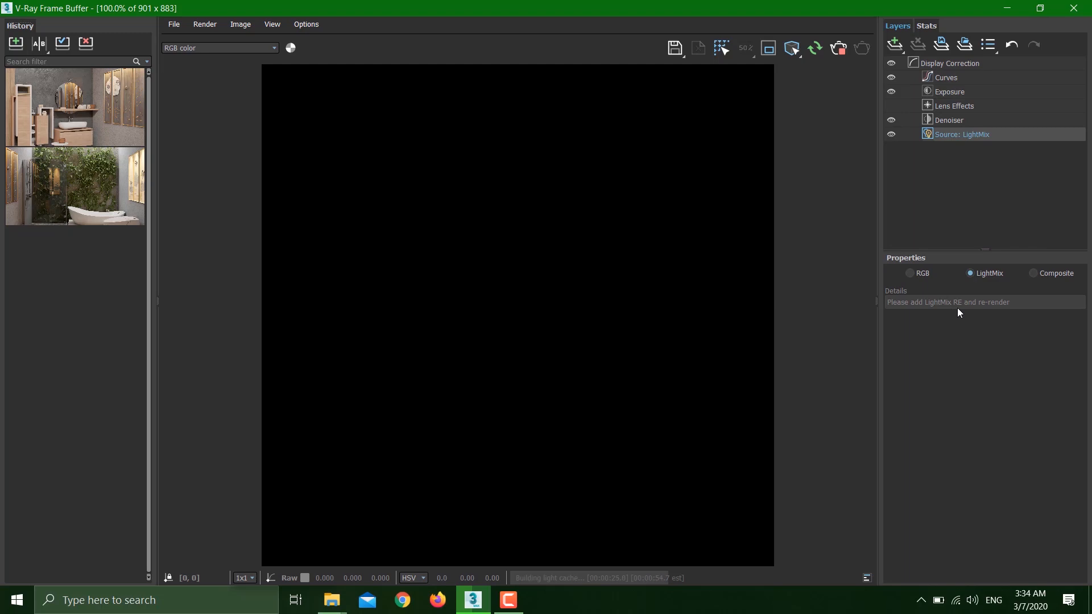
mouse_move(997, 313)
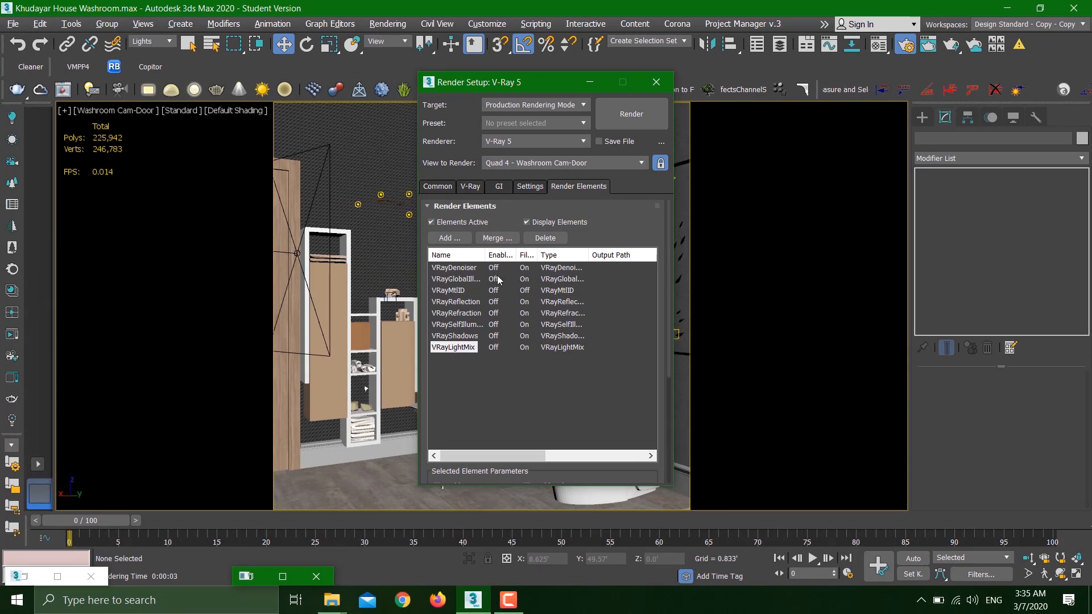
- Set the primary GI engine to Brute force and render the bathroom again
left_click(498, 186)
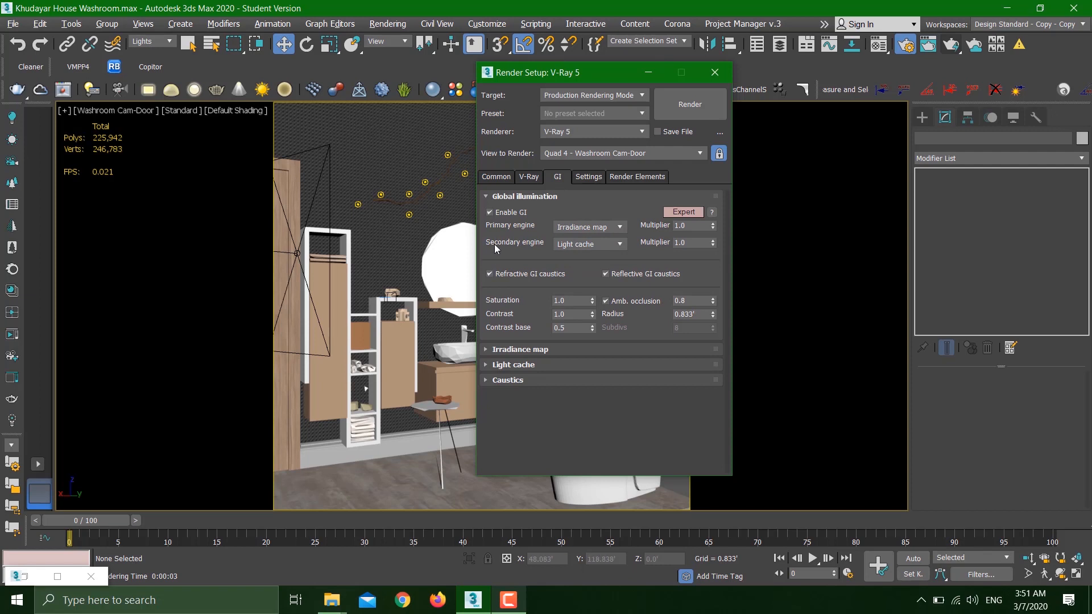
mouse_move(577, 227)
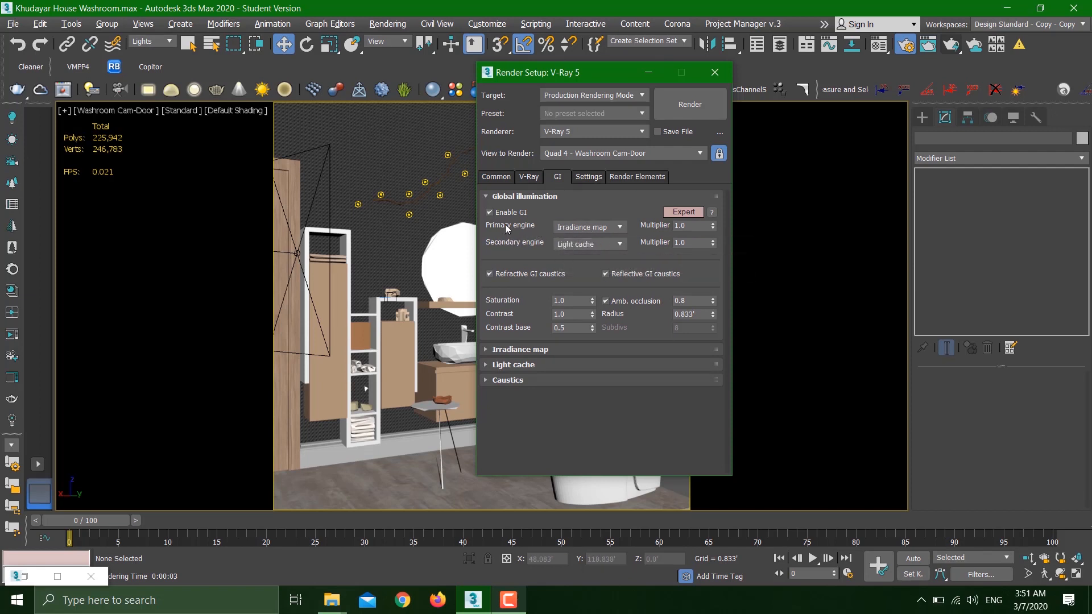
mouse_move(548, 241)
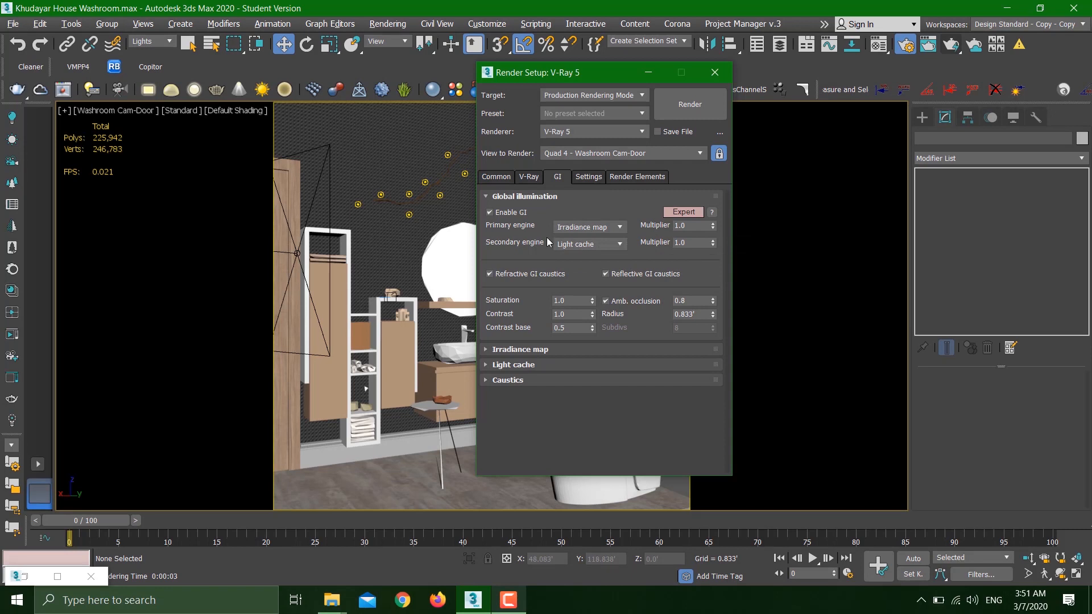
mouse_move(591, 228)
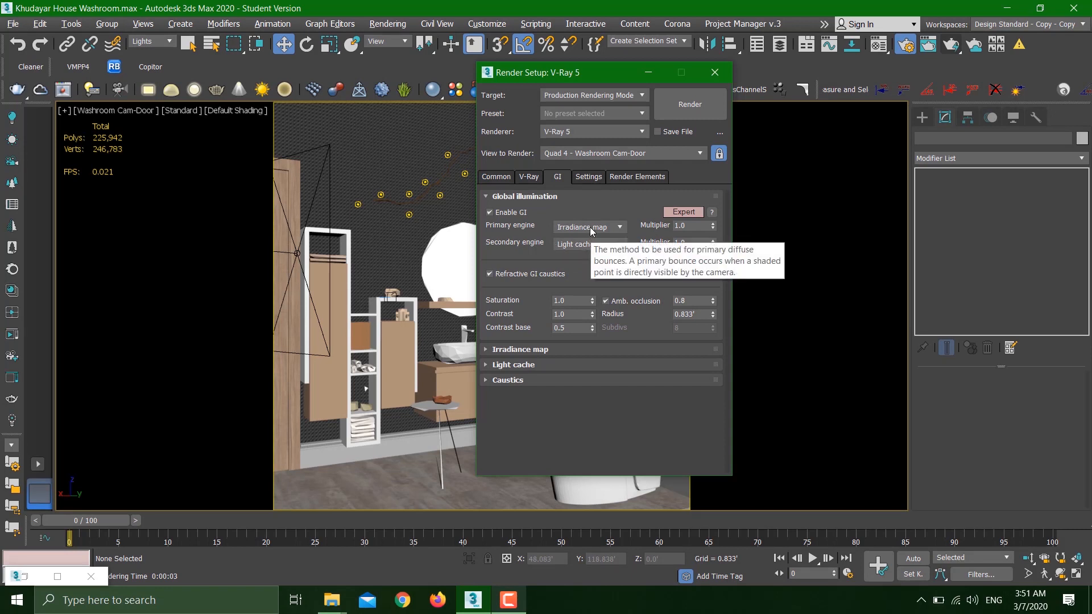
left_click(588, 227)
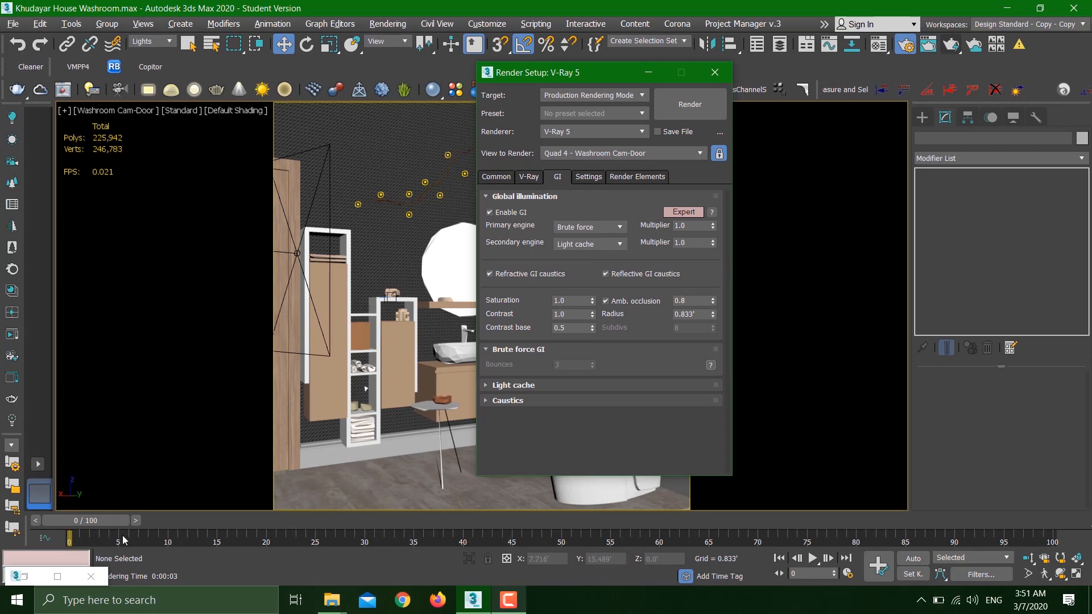
left_click(690, 104)
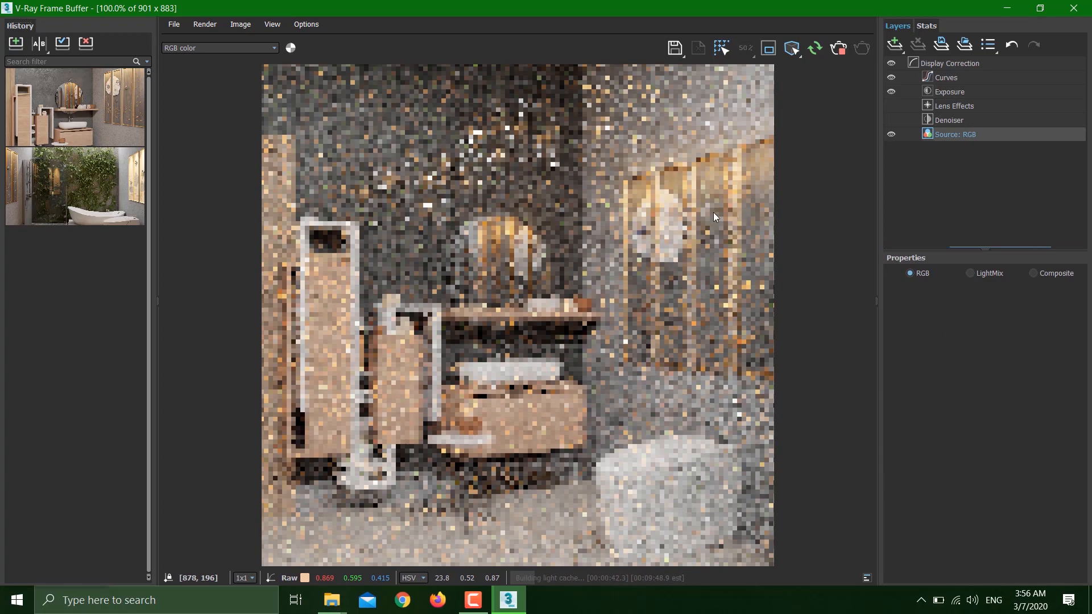
mouse_move(755, 356)
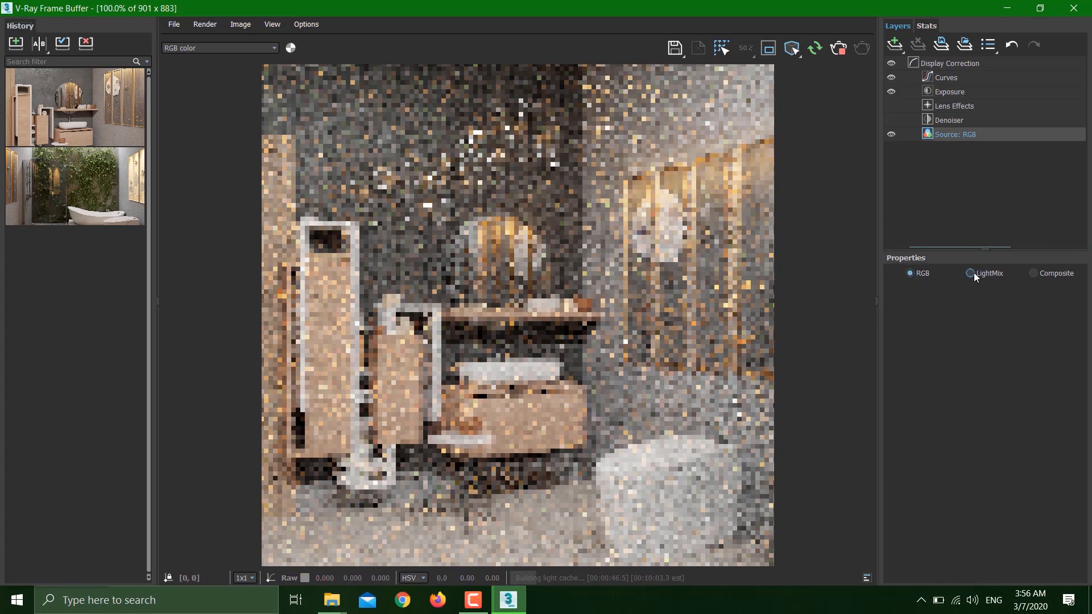
- View the render through LightMix, toggle VRayLight-P7's contribution and select the VRayIES011 intensity
left_click(970, 273)
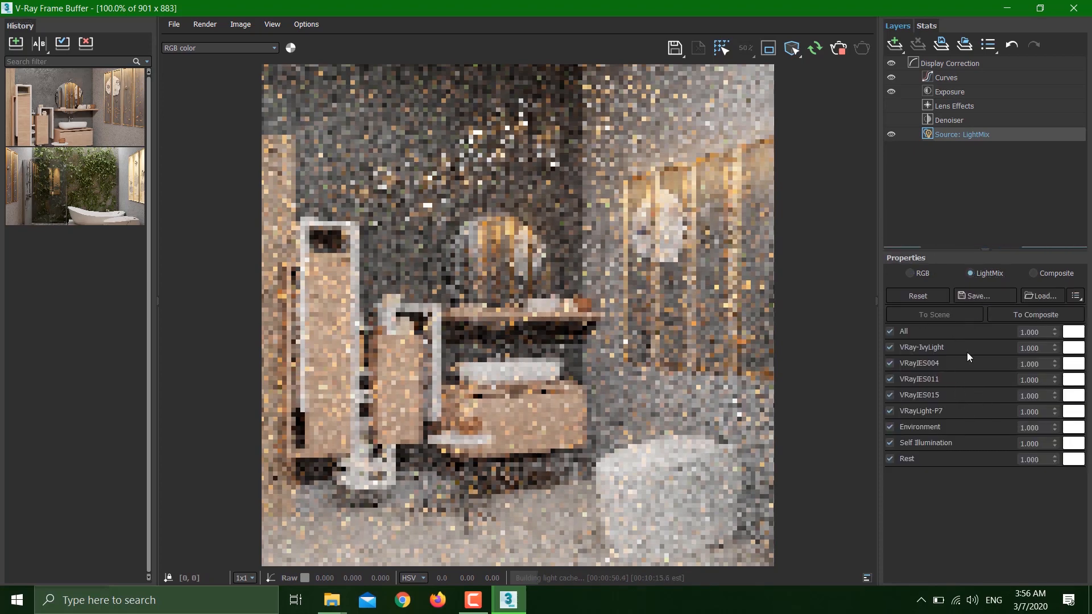
mouse_move(942, 364)
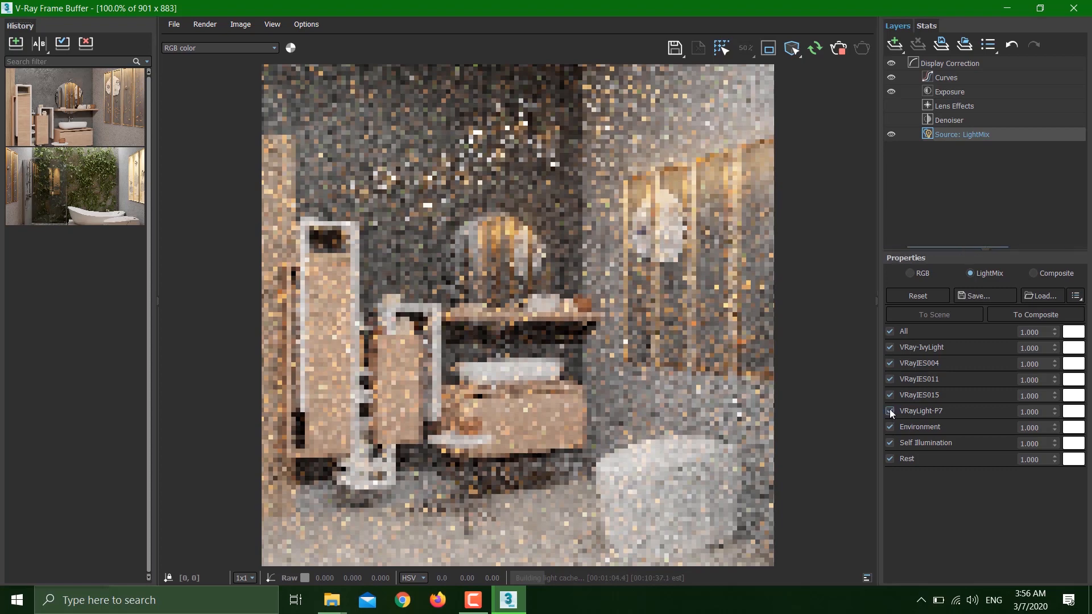
left_click(890, 411)
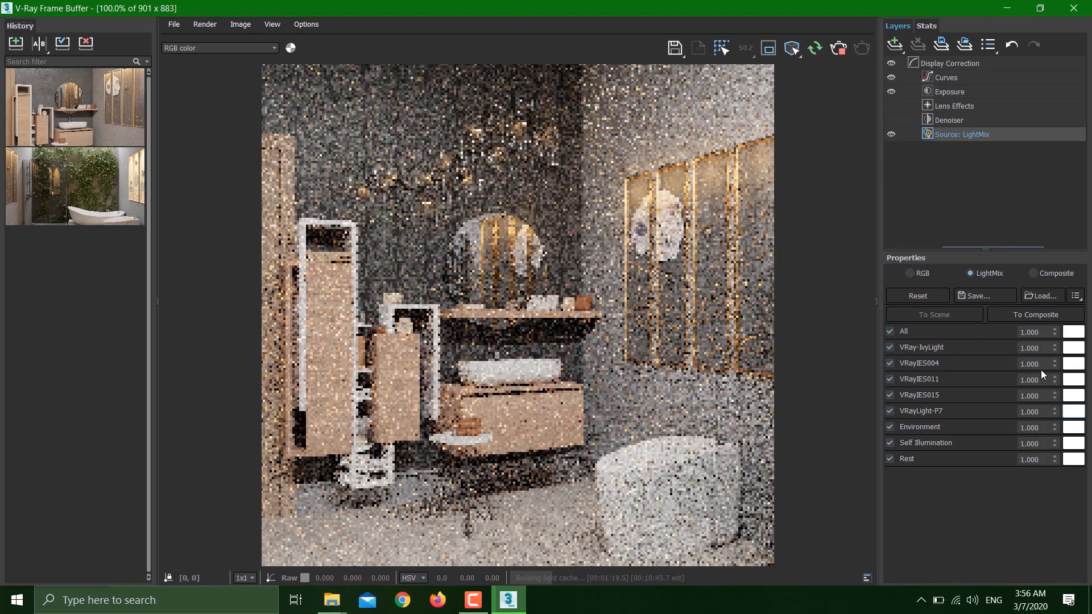
left_click(1031, 379)
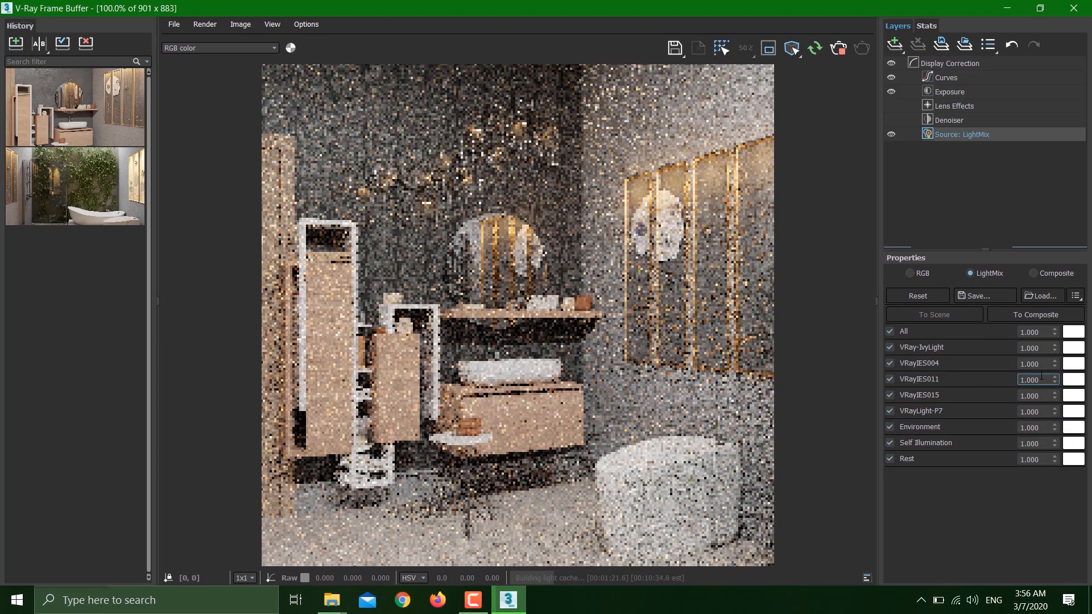